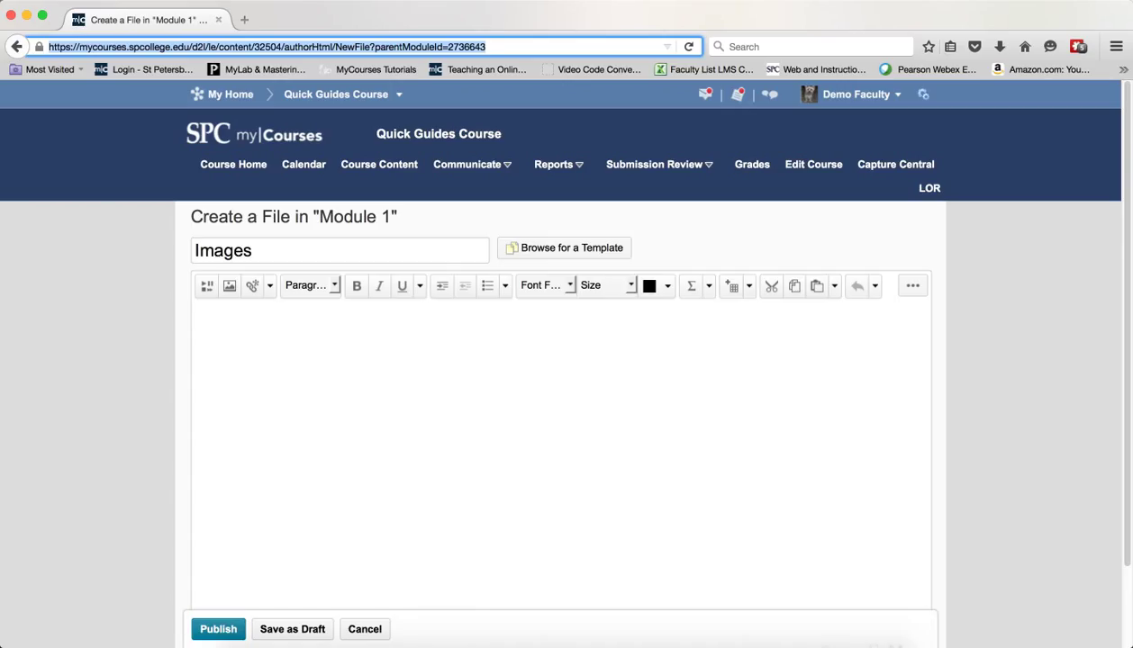
pyautogui.moveTo(403, 401)
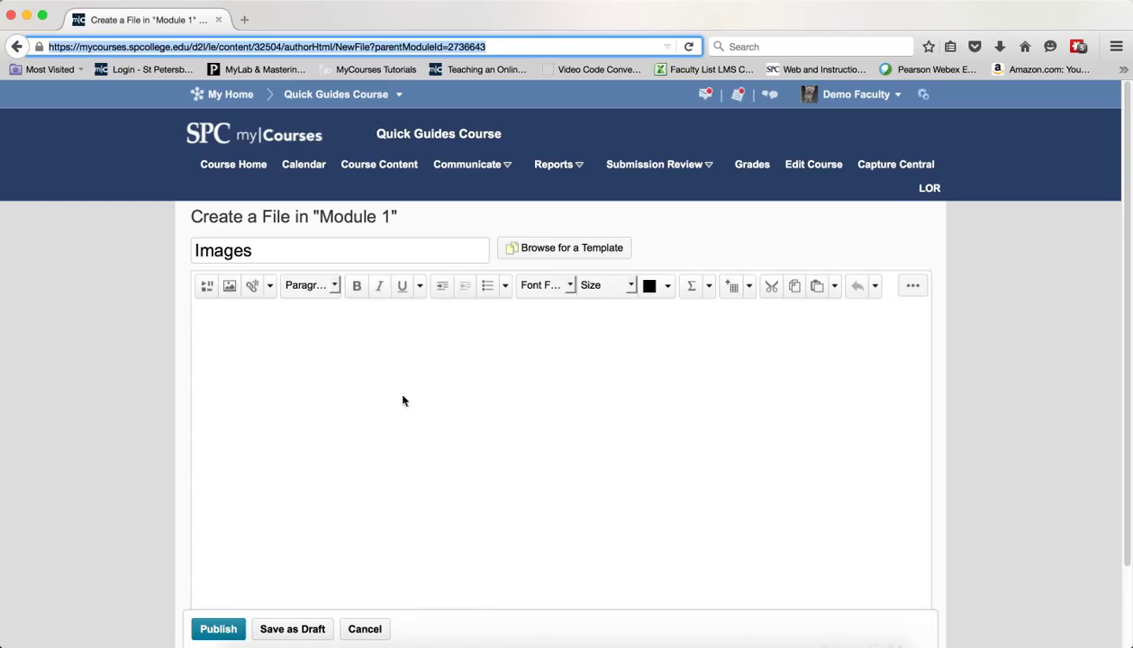
pyautogui.moveTo(383, 402)
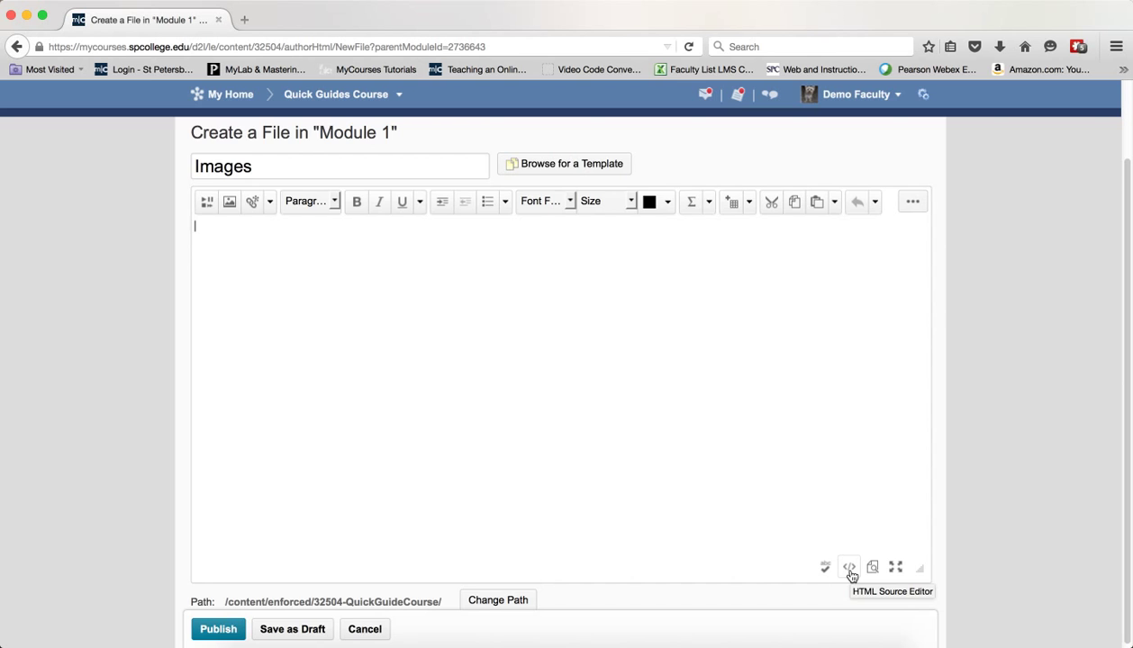
# Paste the hidden overlay iframe code into the Images page body source and save.
pyautogui.click(848, 567)
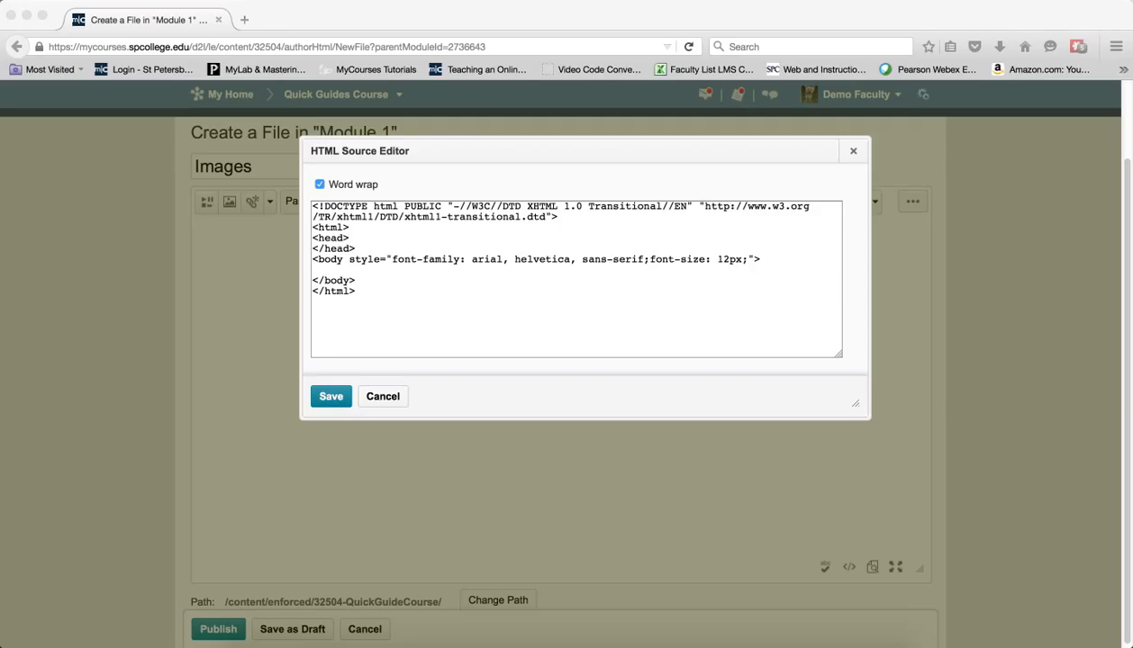
pyautogui.moveTo(671, 339)
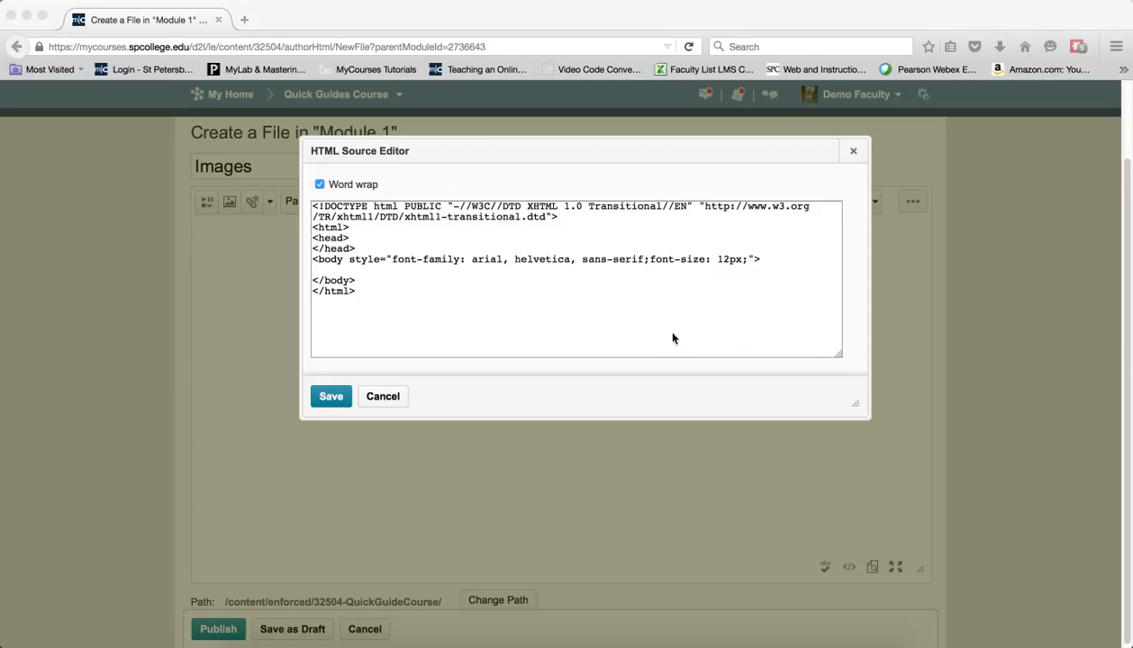
pyautogui.click(355, 270)
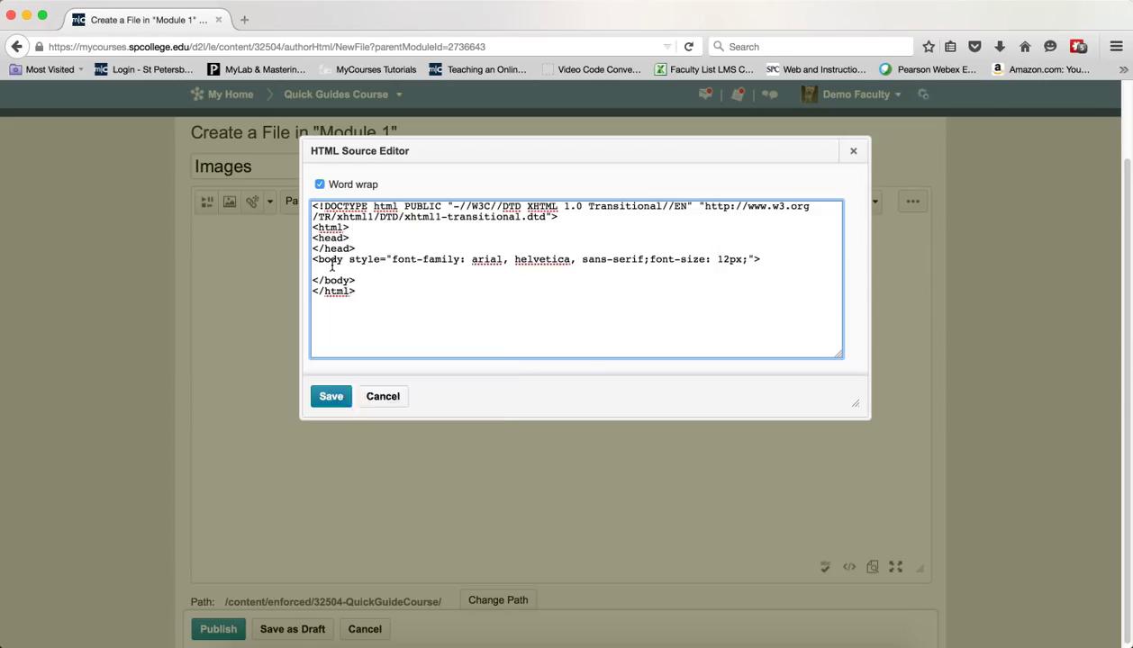
pyautogui.rightClick(333, 267)
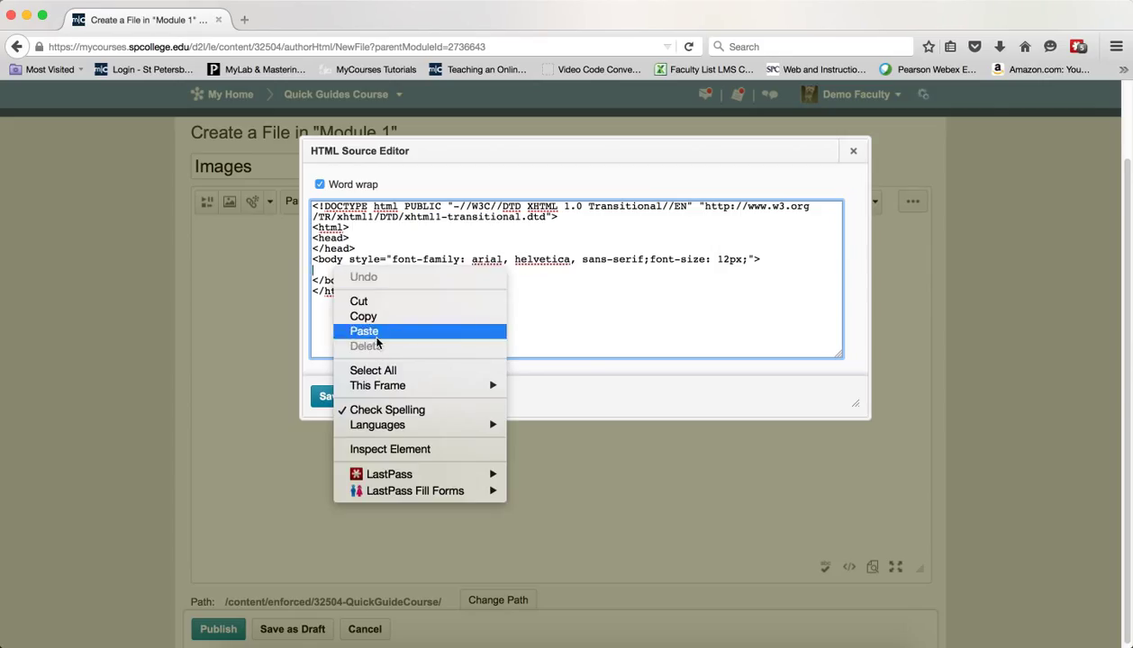
pyautogui.click(364, 330)
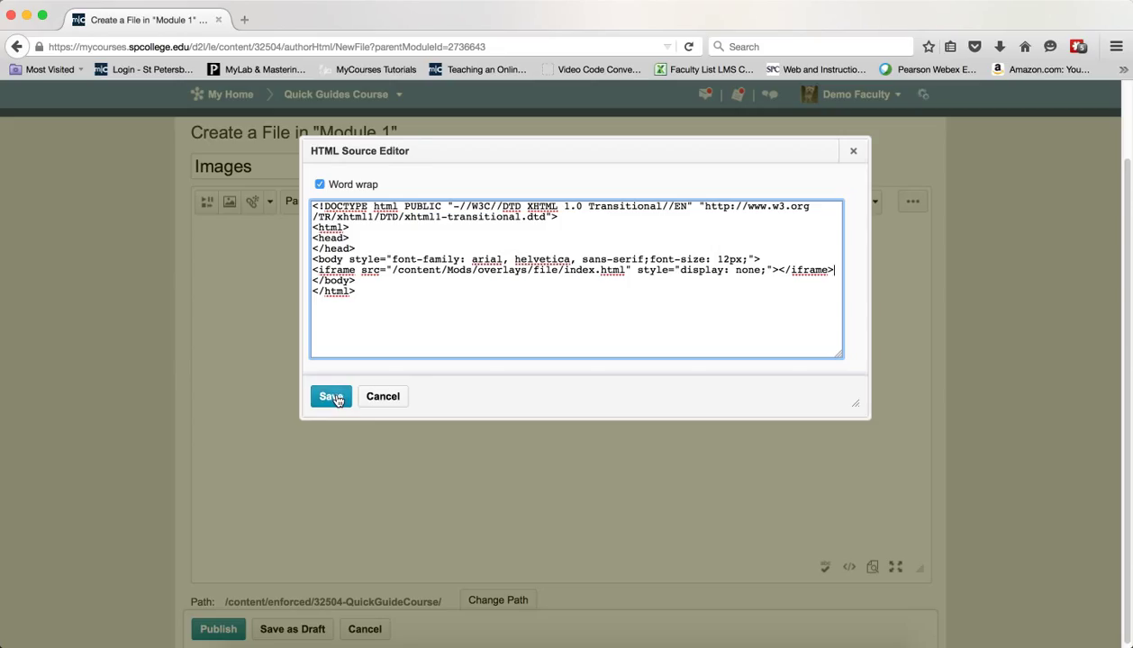
pyautogui.click(331, 396)
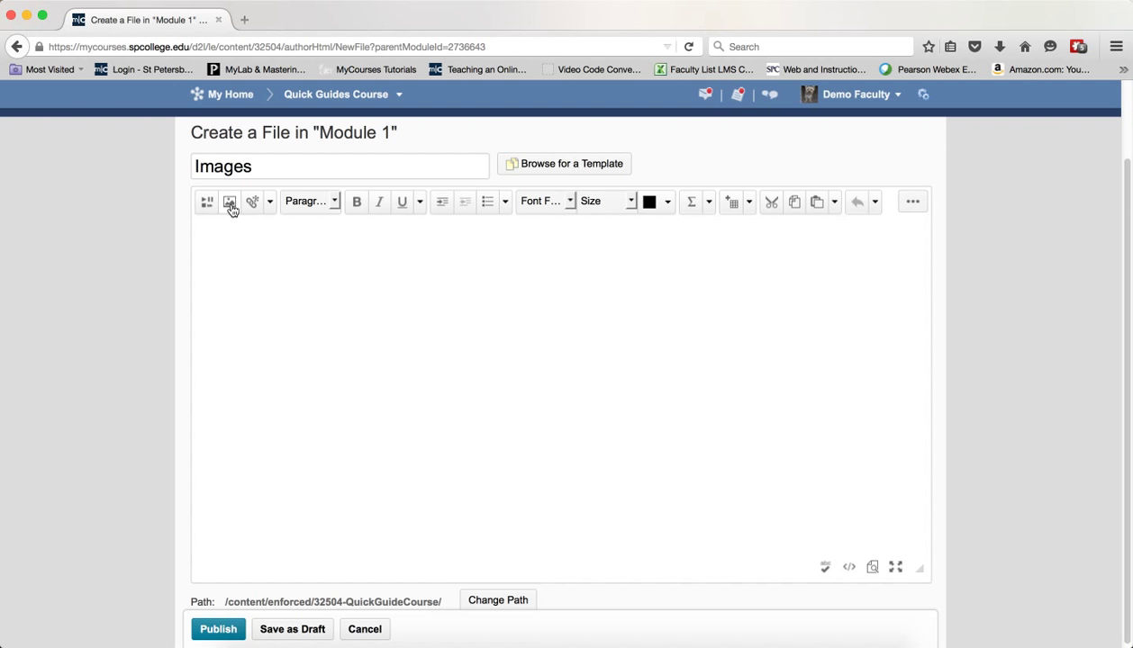
# Insert auer_nw_SM.jpg from Course Offering Files > OverlayImages as a decorative image.
pyautogui.click(229, 201)
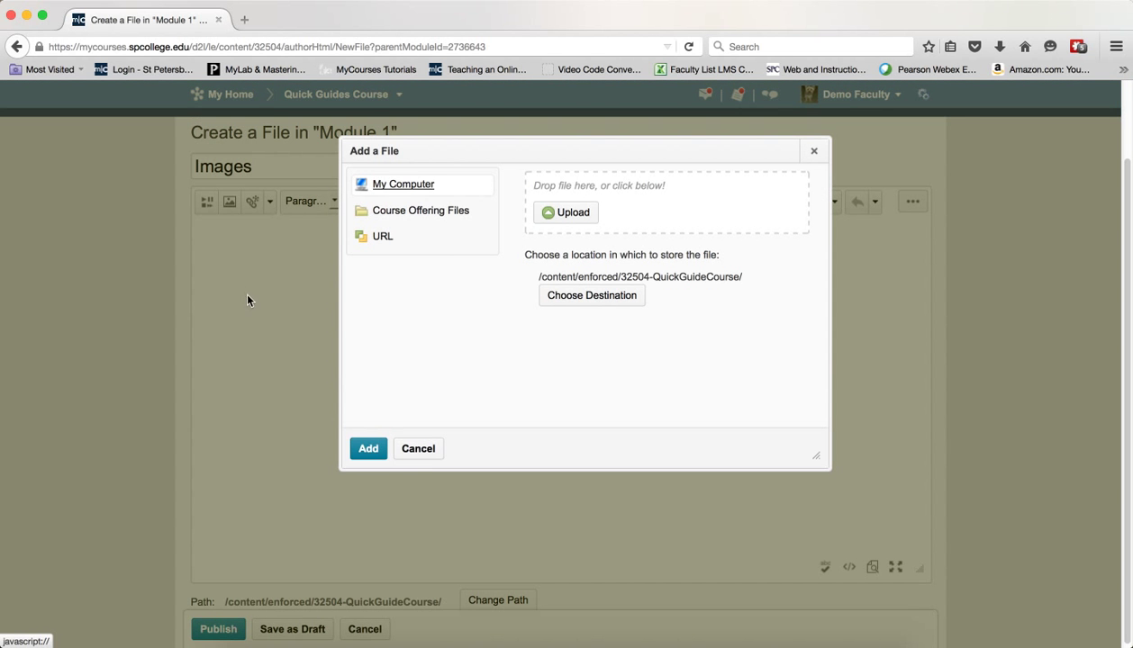
pyautogui.moveTo(420, 210)
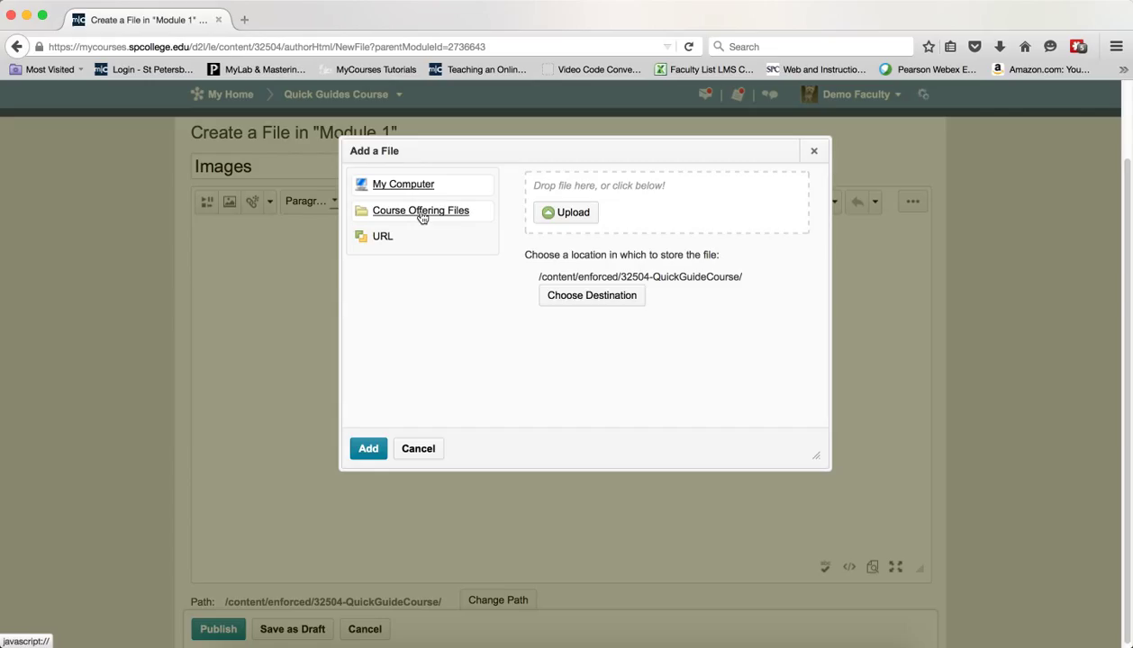
pyautogui.click(420, 210)
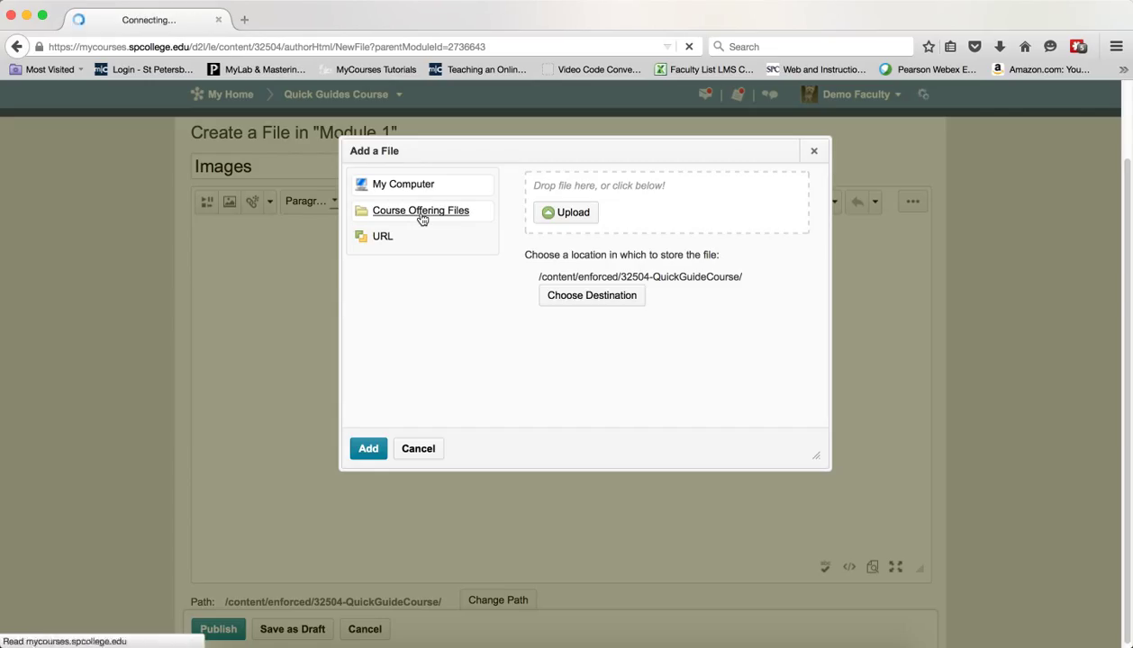
pyautogui.click(421, 210)
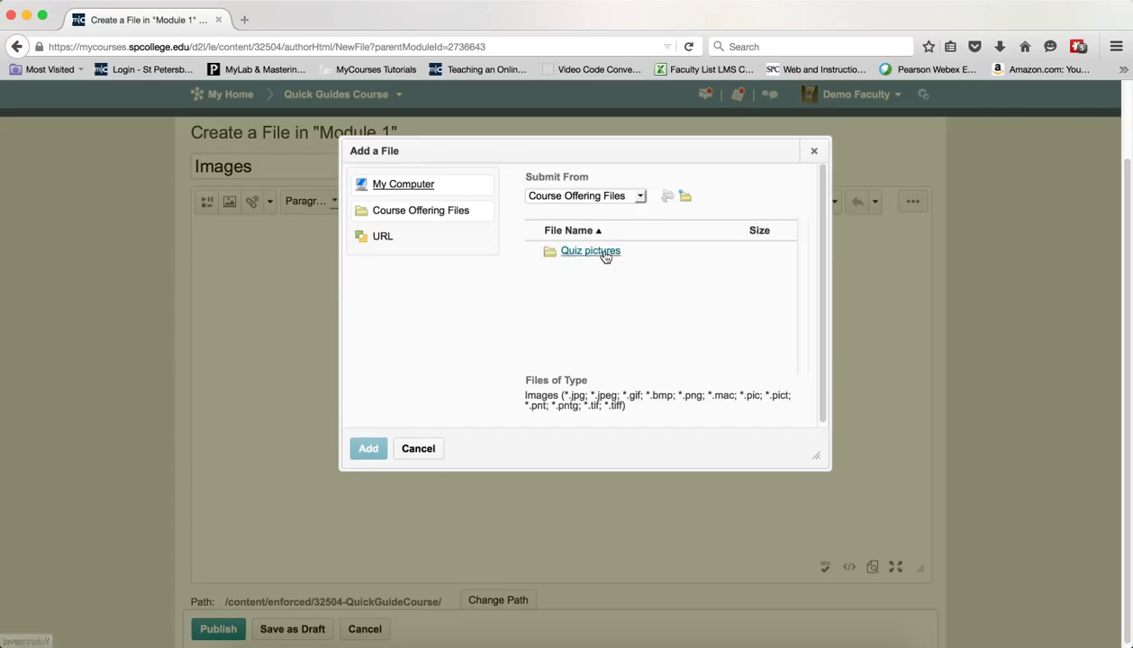
pyautogui.click(590, 250)
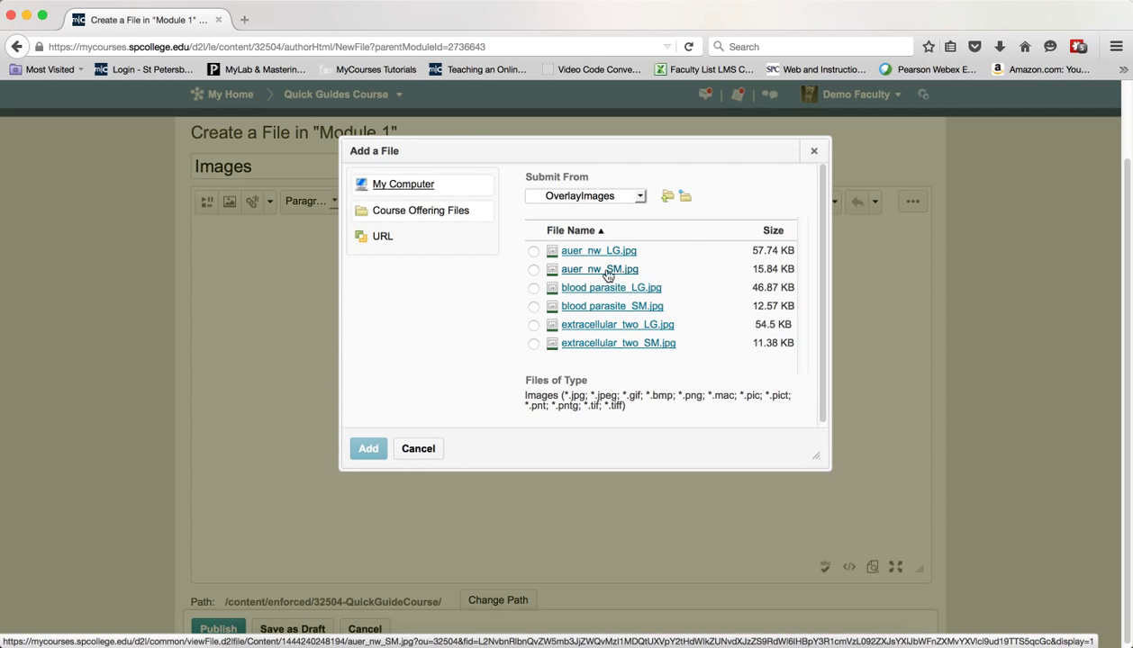
pyautogui.click(533, 270)
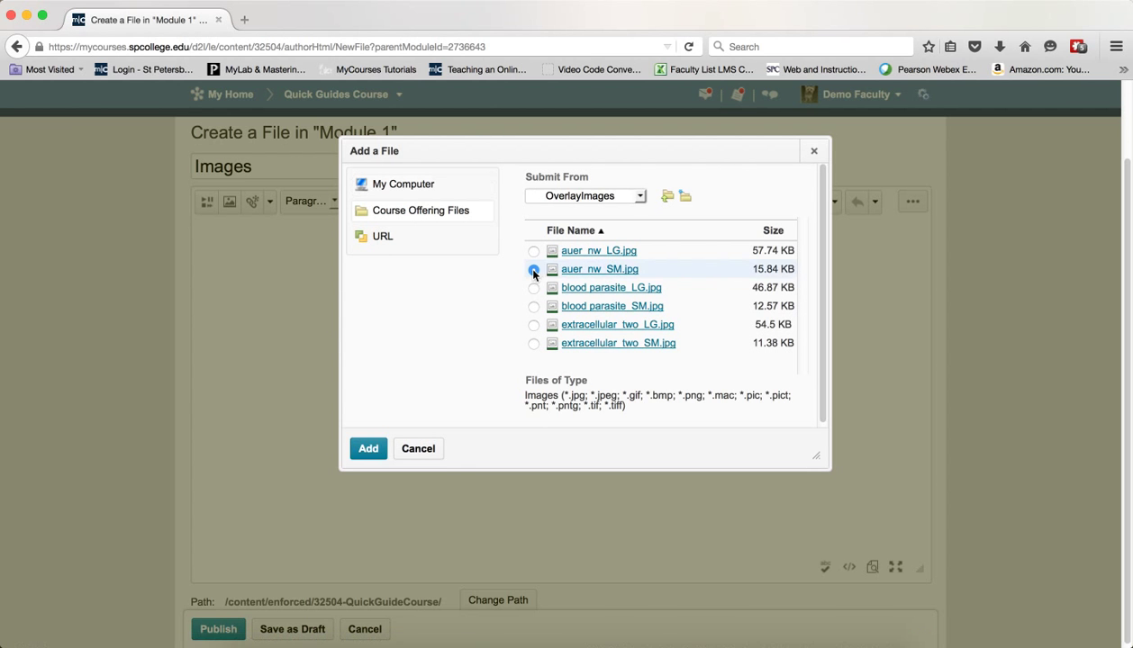
pyautogui.click(533, 268)
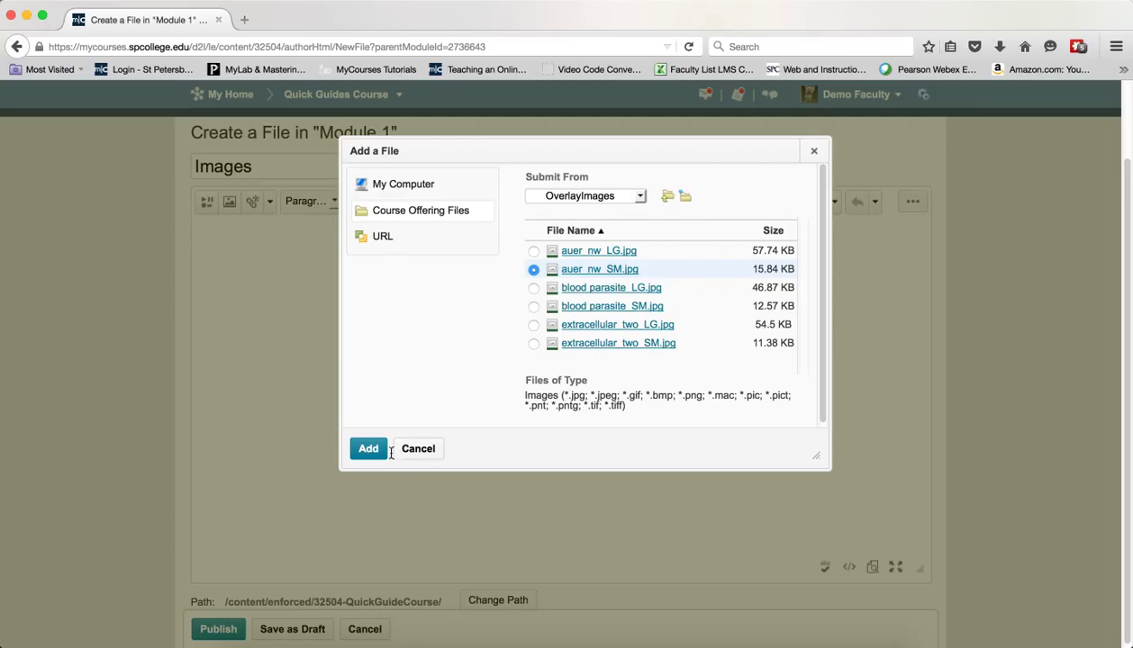
pyautogui.moveTo(538, 278)
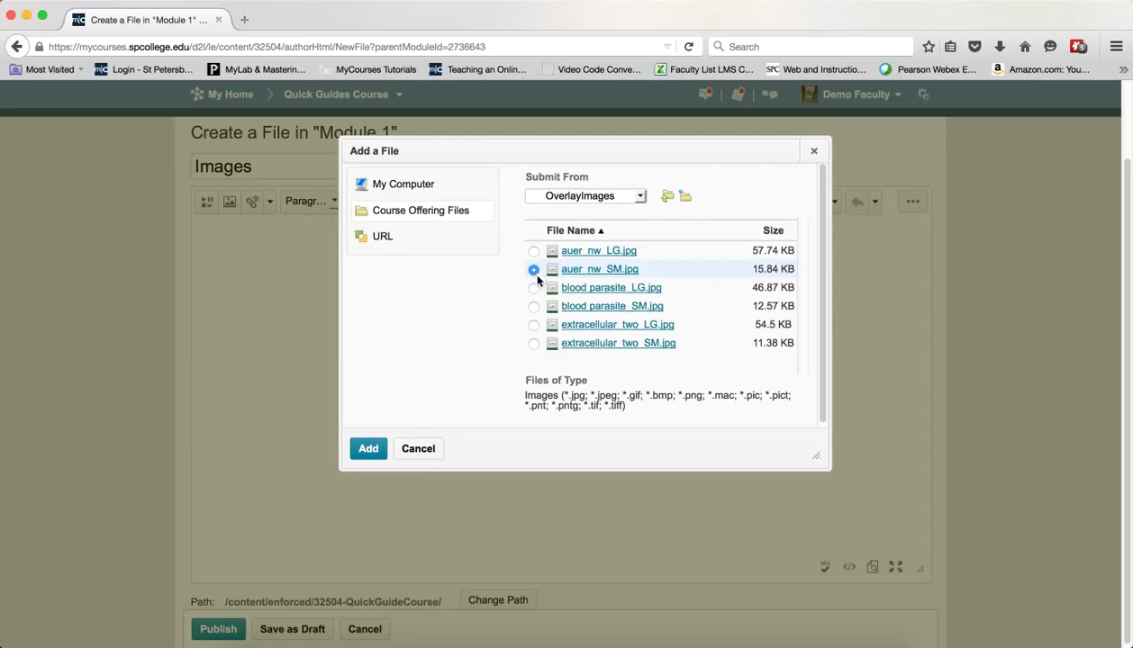
pyautogui.moveTo(367, 448)
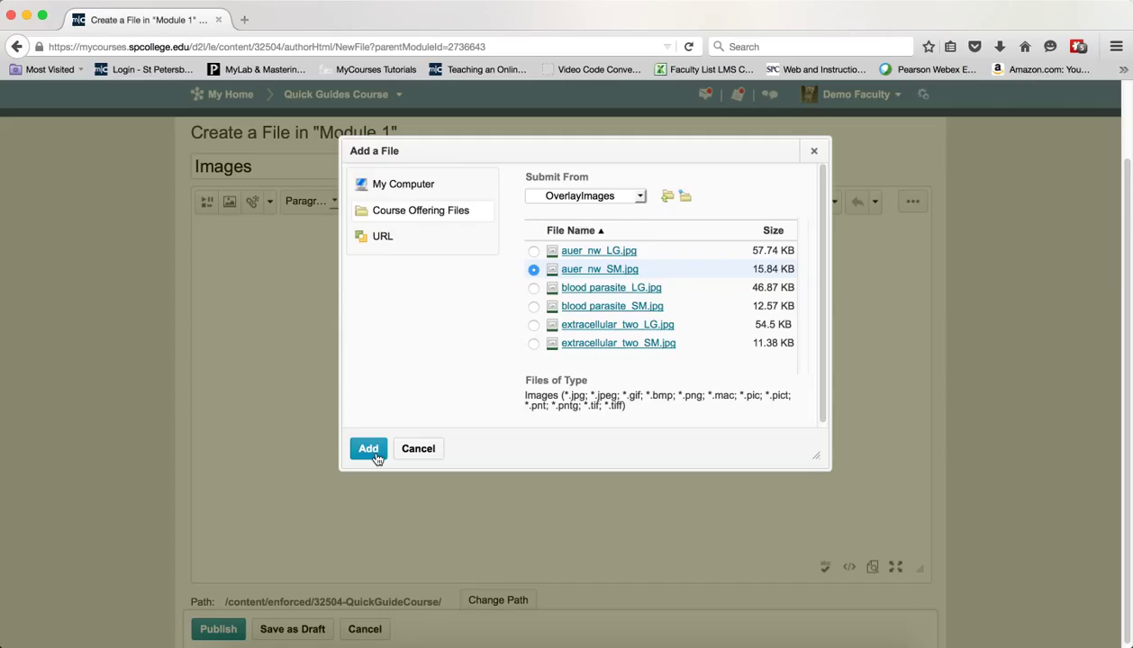
pyautogui.click(368, 448)
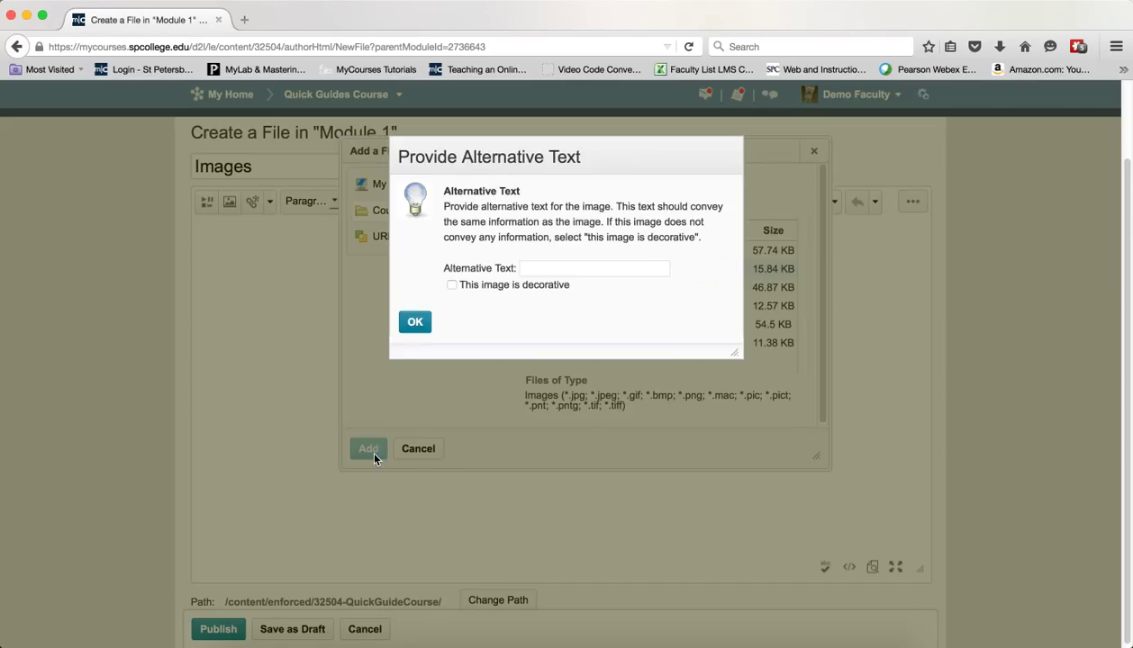
pyautogui.click(451, 284)
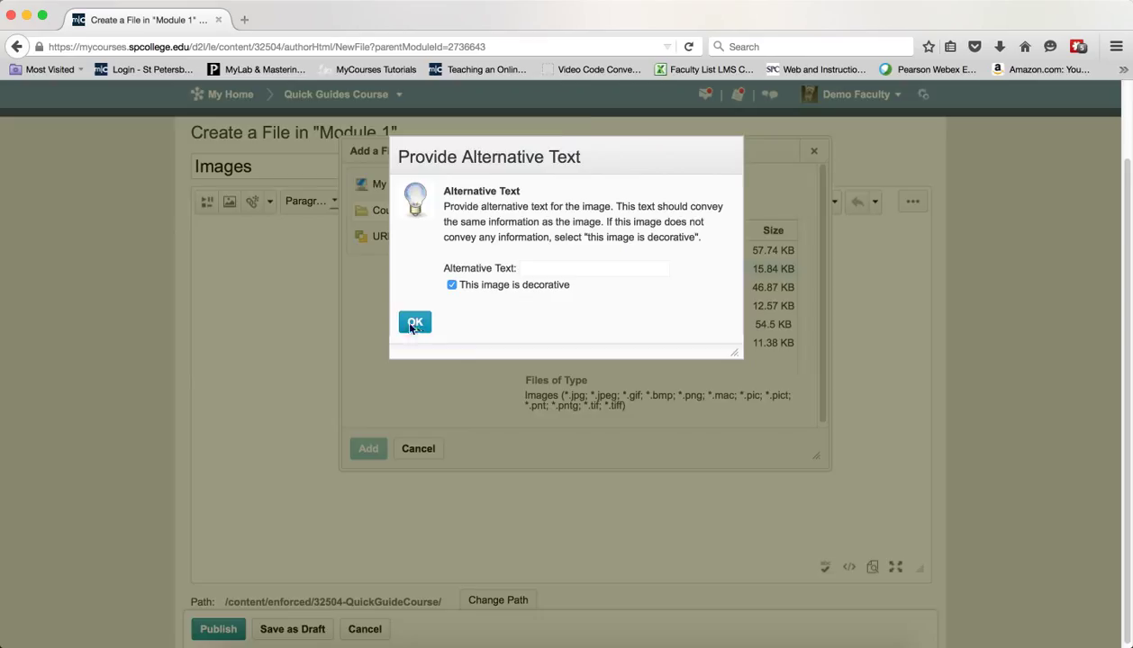
pyautogui.click(414, 322)
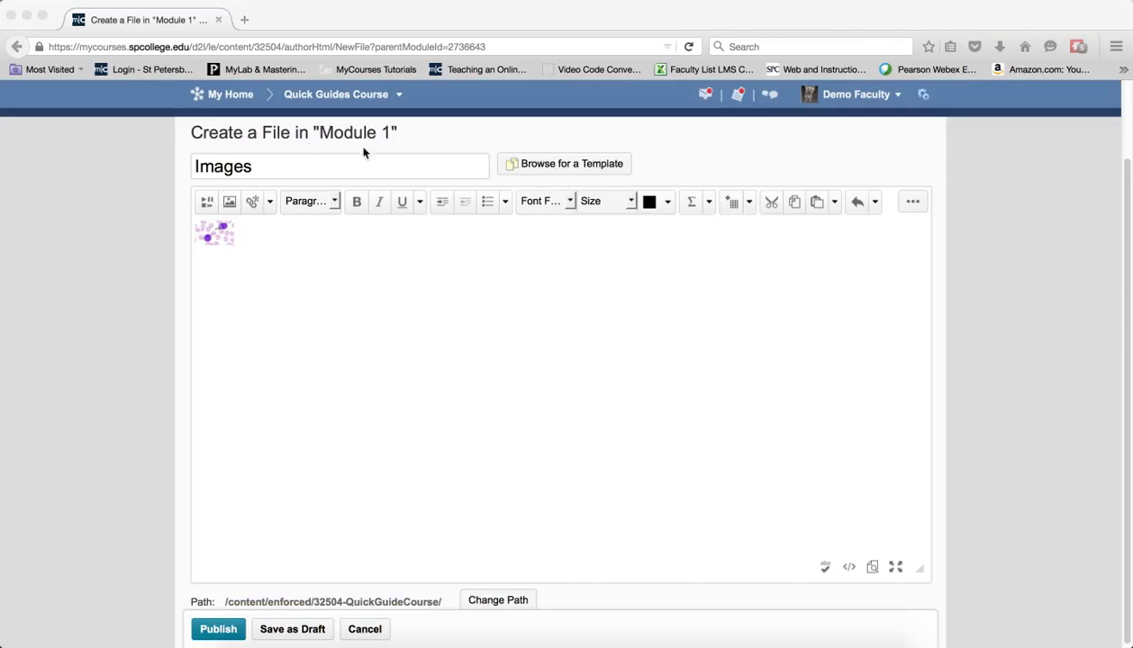
# Quicklink the selected thumbnail to auer_nw_LG.jpg in the OverlayImages folder.
pyautogui.click(214, 234)
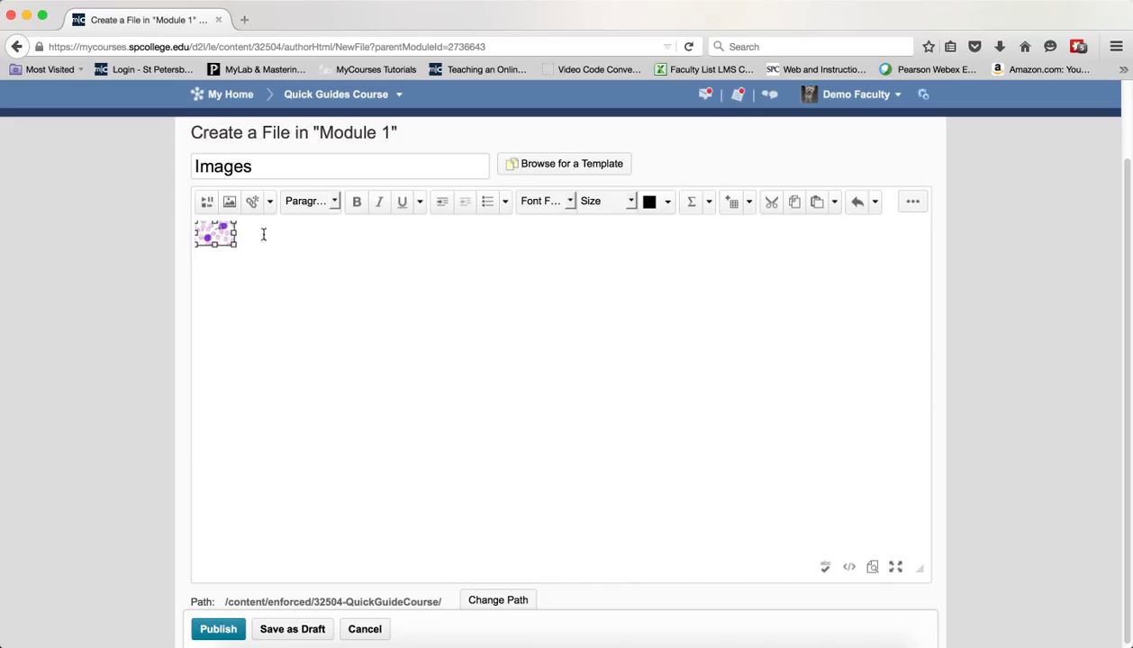
pyautogui.moveTo(253, 201)
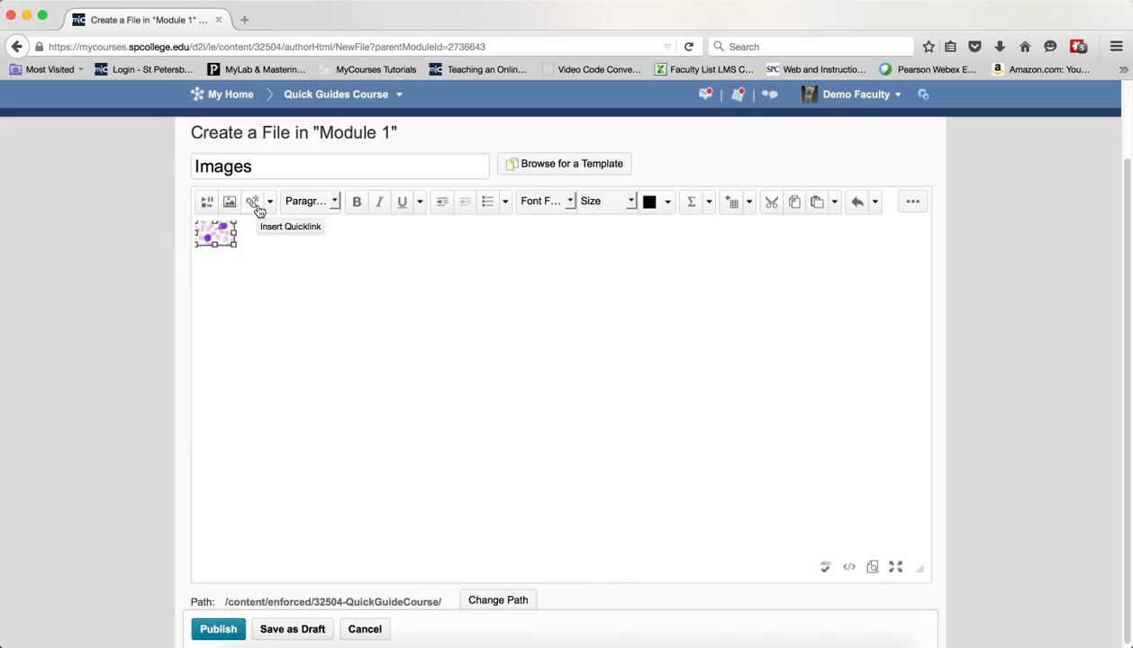
pyautogui.click(255, 201)
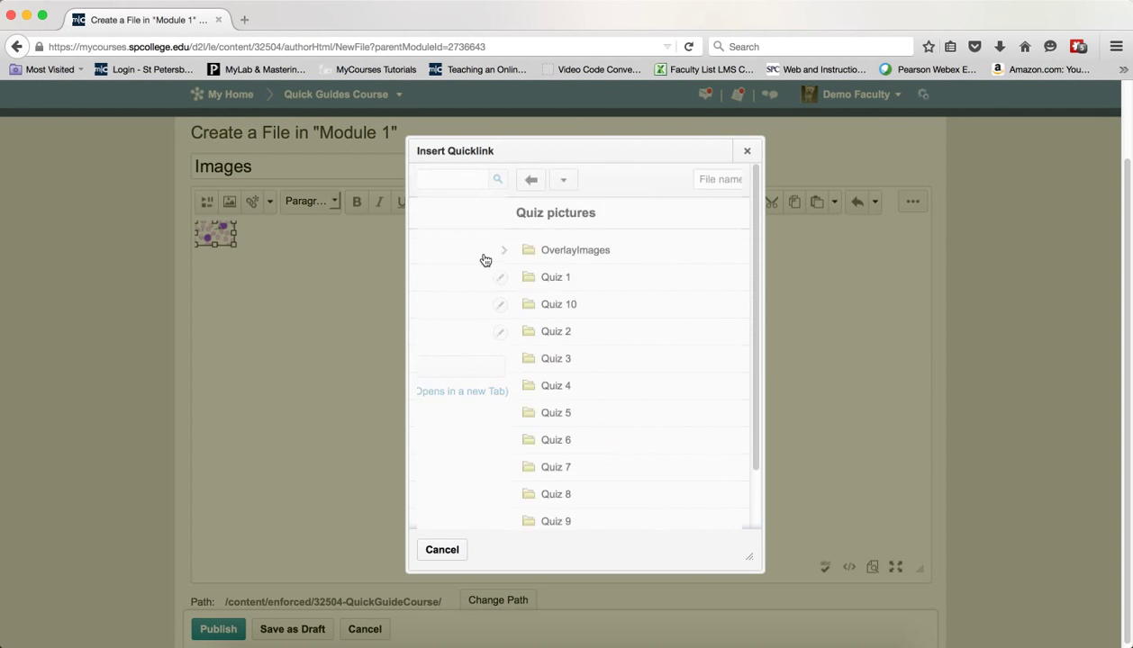
pyautogui.click(575, 250)
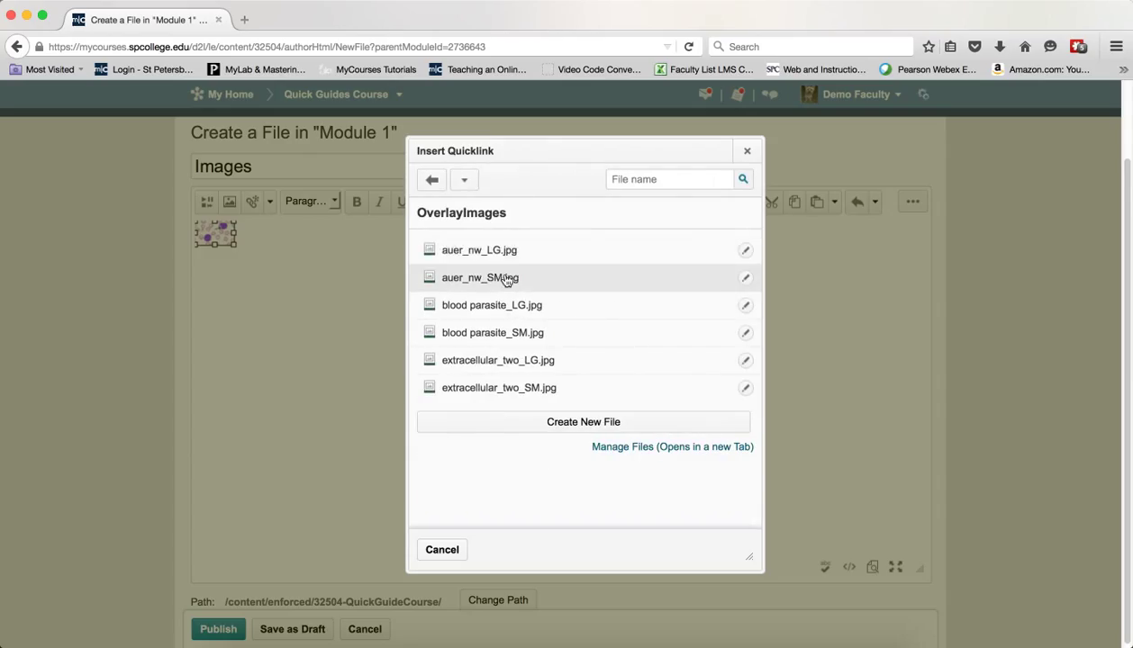
pyautogui.moveTo(478, 251)
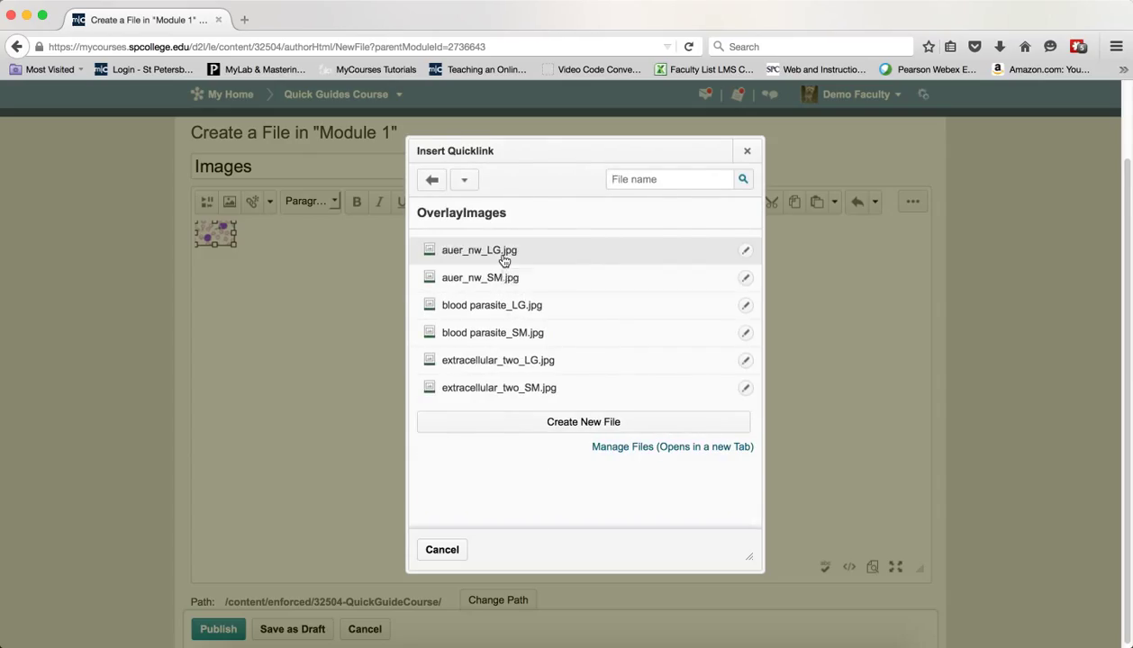
pyautogui.click(441, 550)
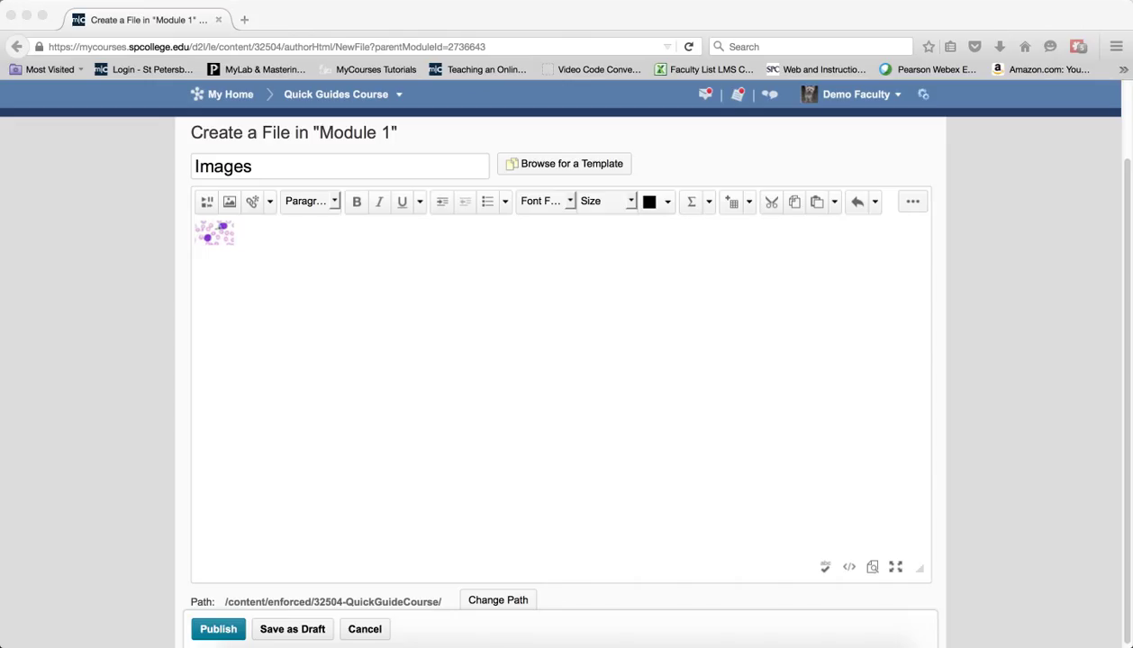
pyautogui.moveTo(835, 538)
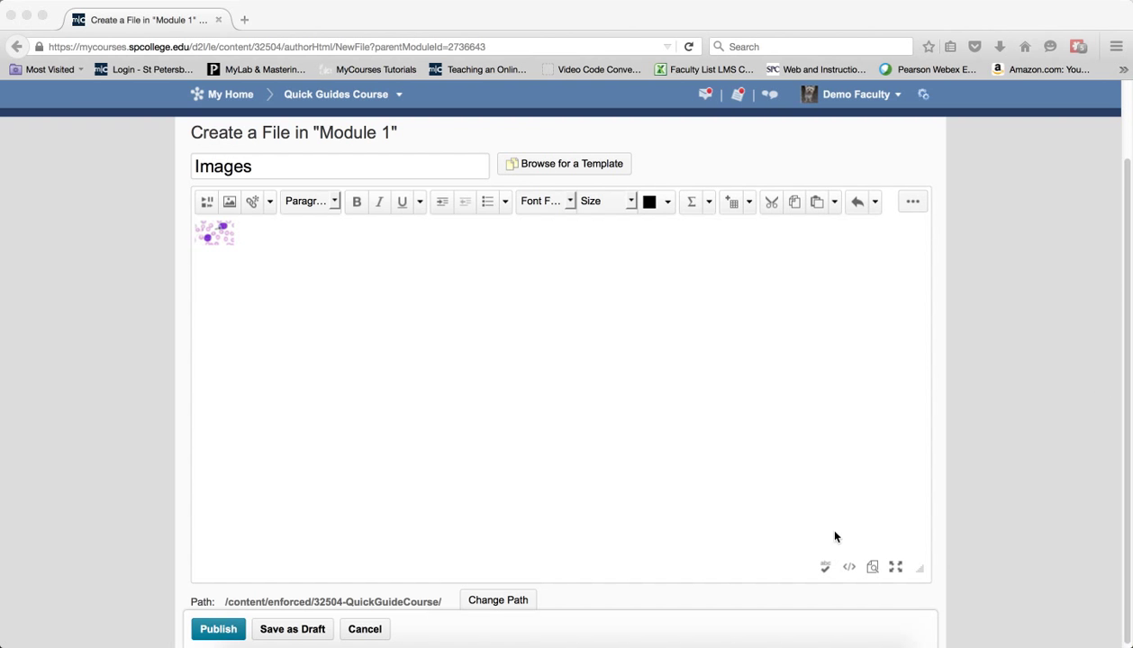
# Add target="overlay" to the thumbnail link in the HTML source and save.
pyautogui.click(848, 567)
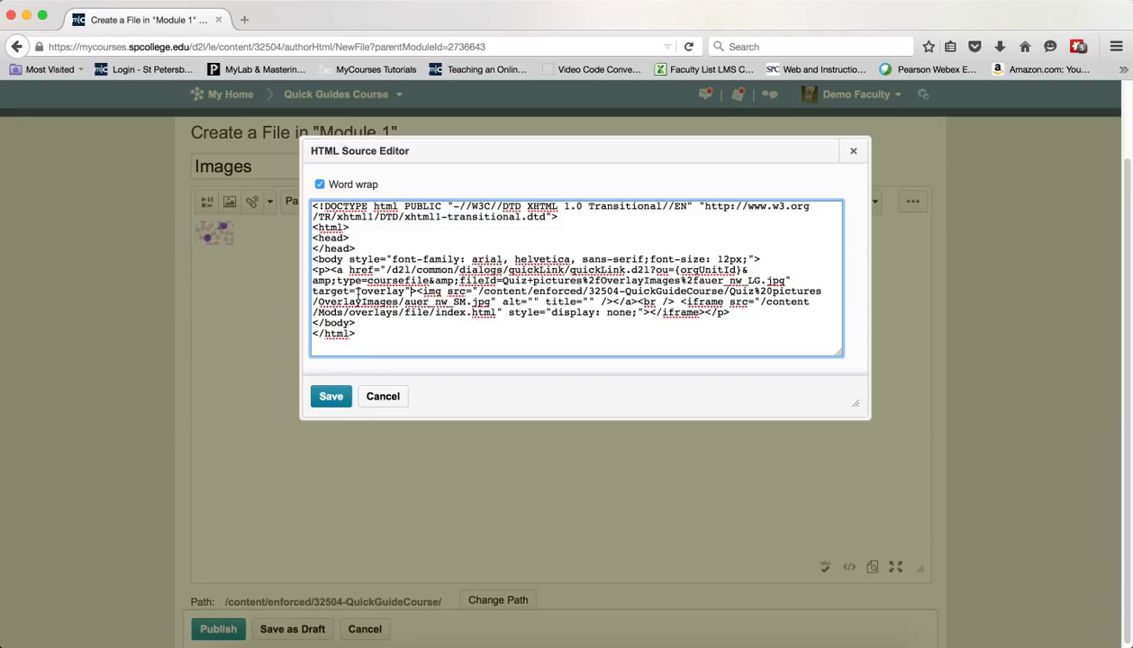
pyautogui.click(330, 397)
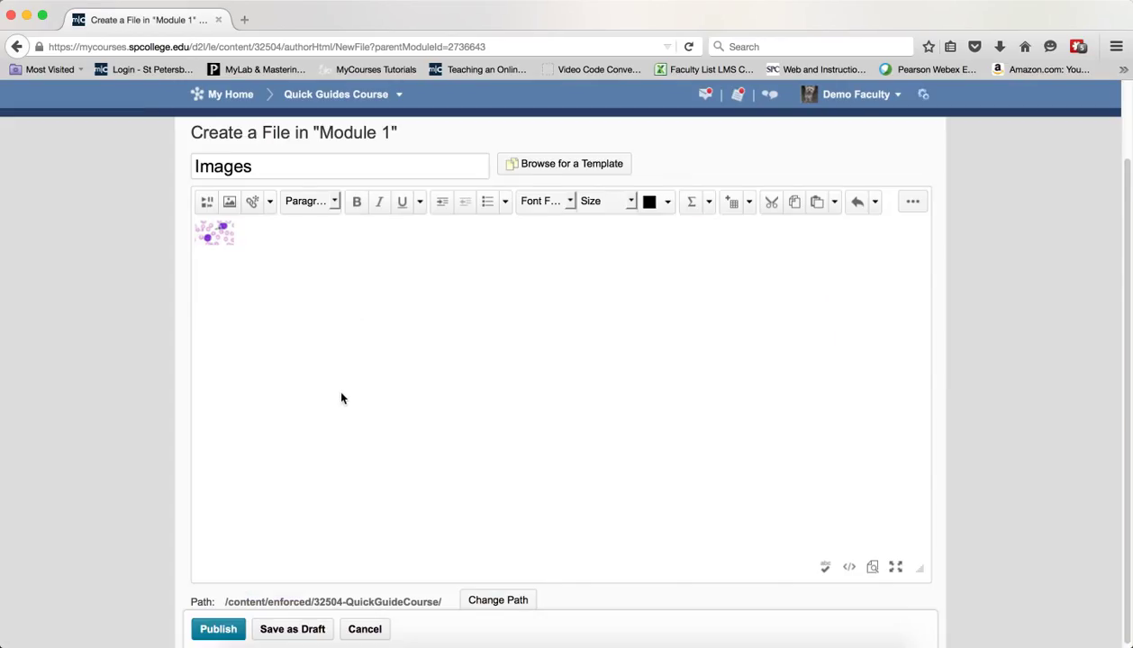
pyautogui.moveTo(251, 364)
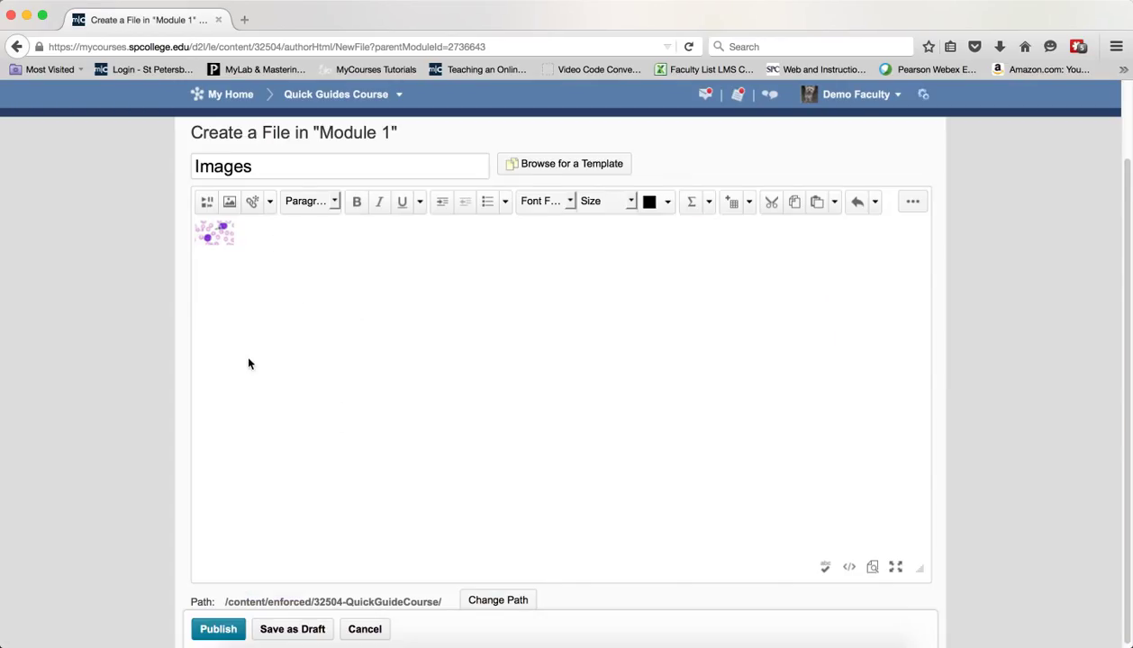
# Type the caption 'This is an image' under the thumbnail and publish the page.
pyautogui.write('Thois')
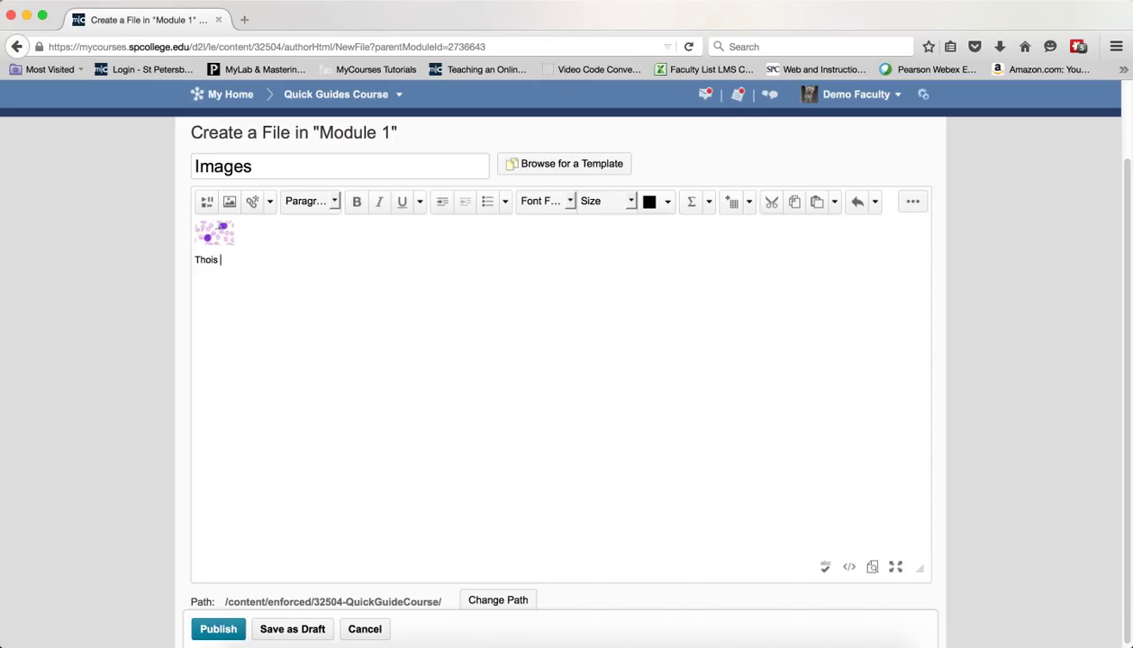
pyautogui.write('This is a')
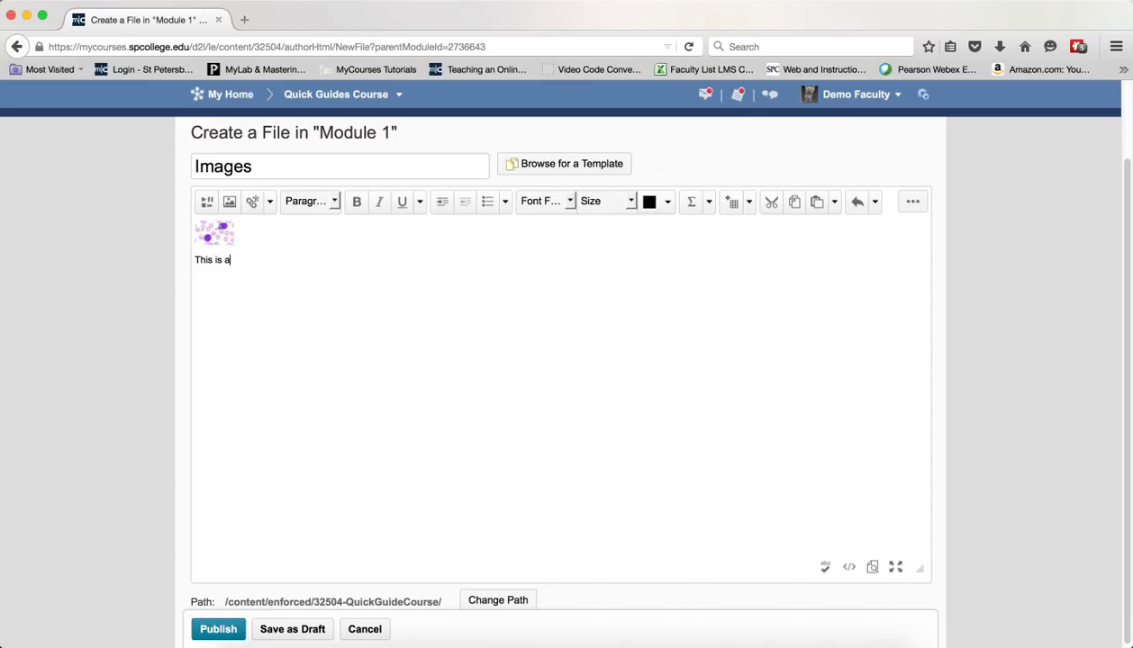
pyautogui.write('n image')
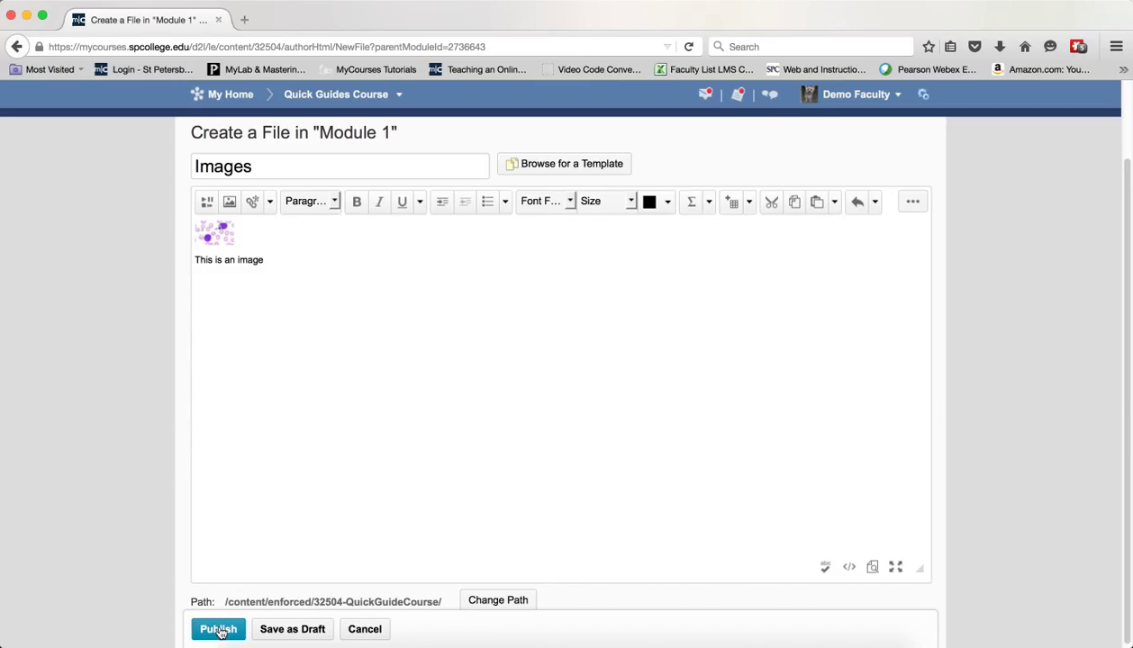
pyautogui.click(217, 630)
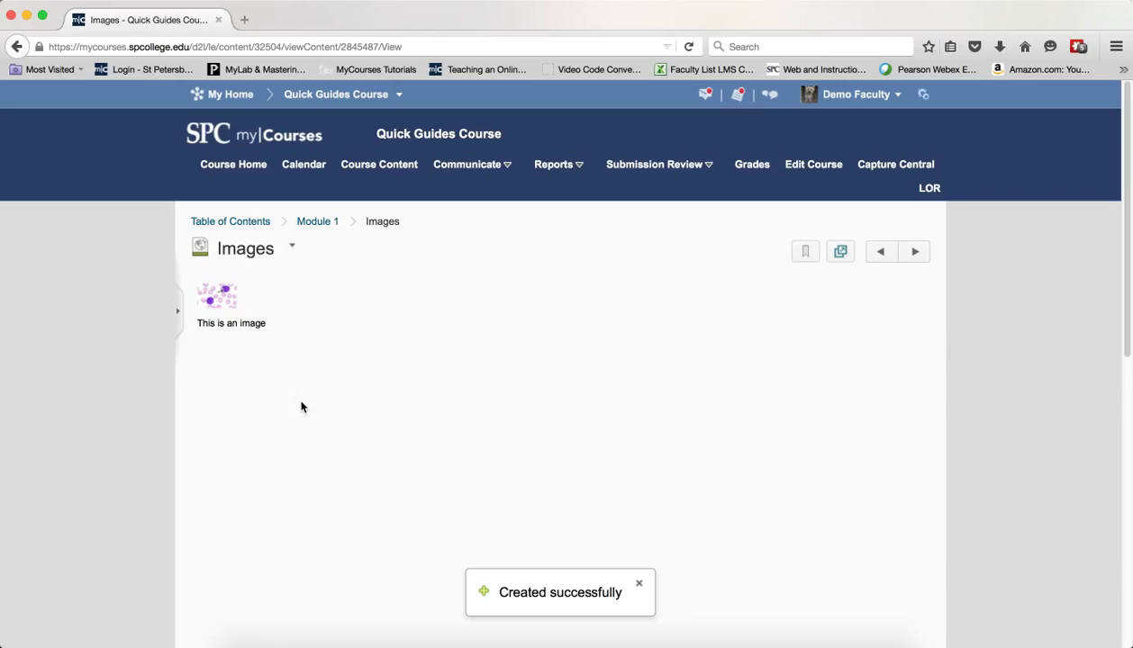
pyautogui.moveTo(467, 388)
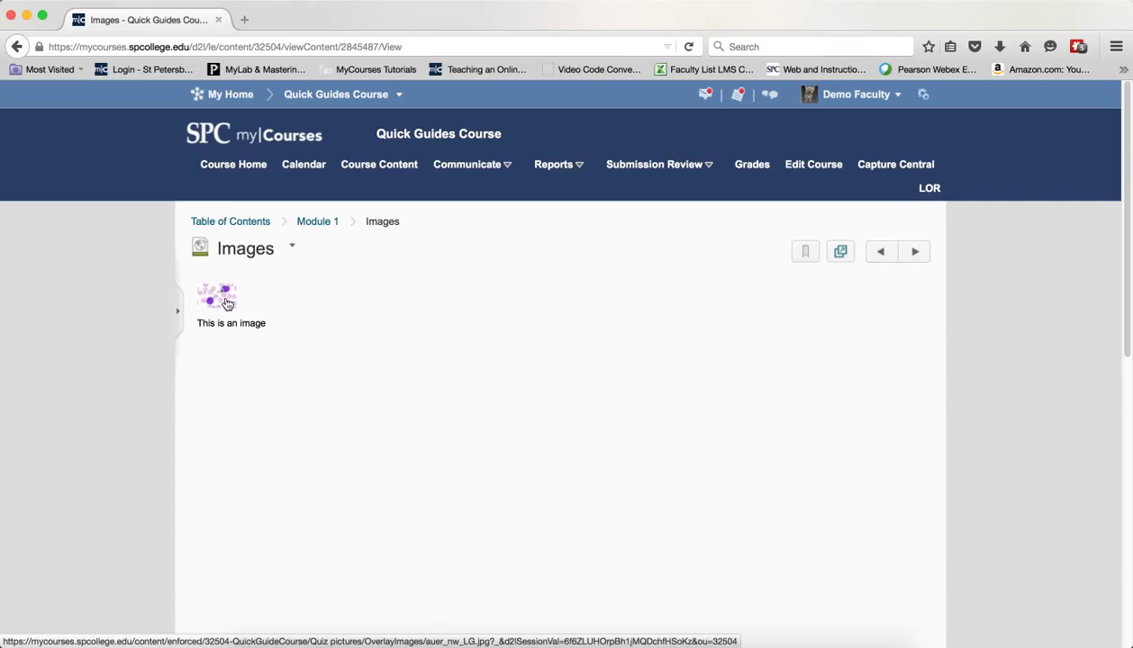
pyautogui.click(216, 295)
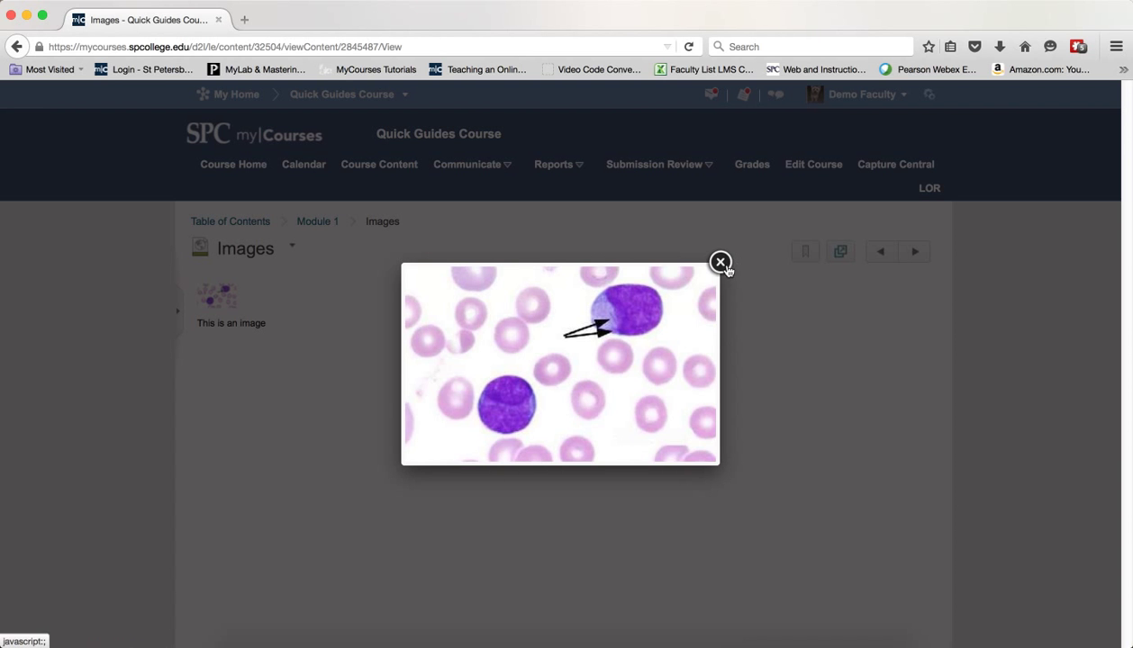
pyautogui.click(720, 262)
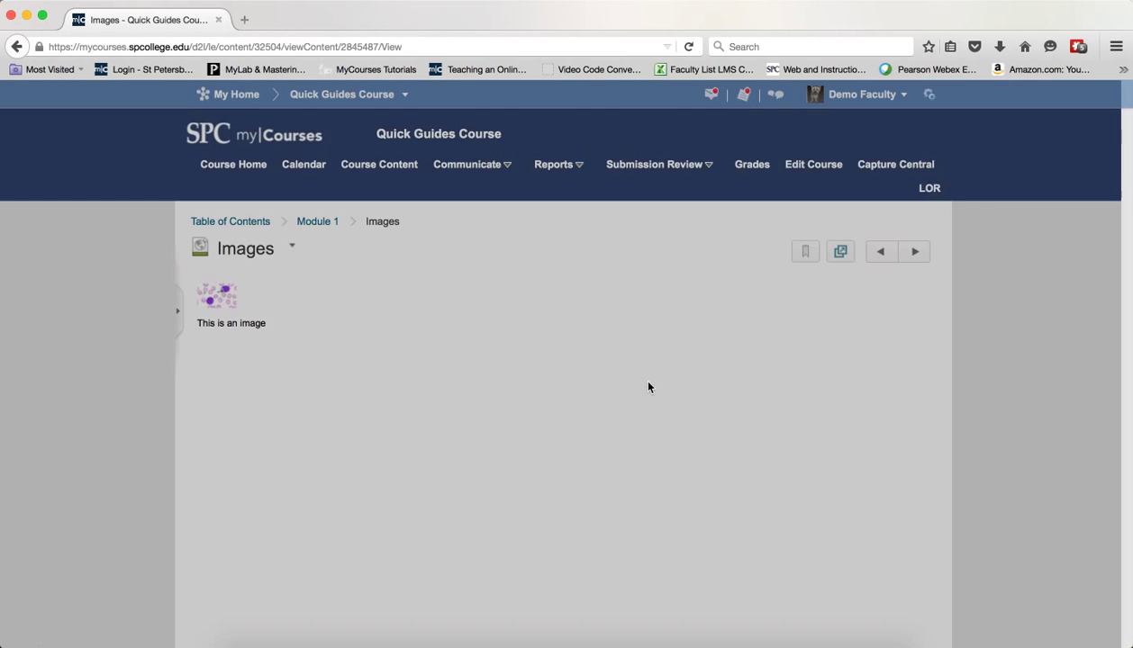
pyautogui.moveTo(392, 267)
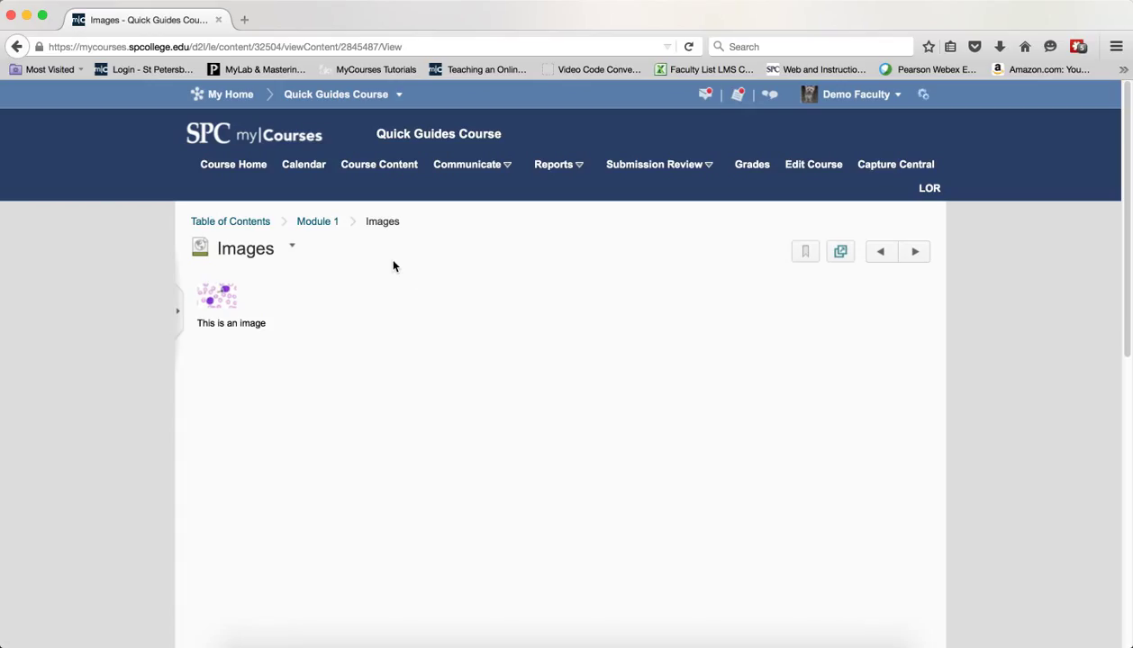
pyautogui.moveTo(387, 270)
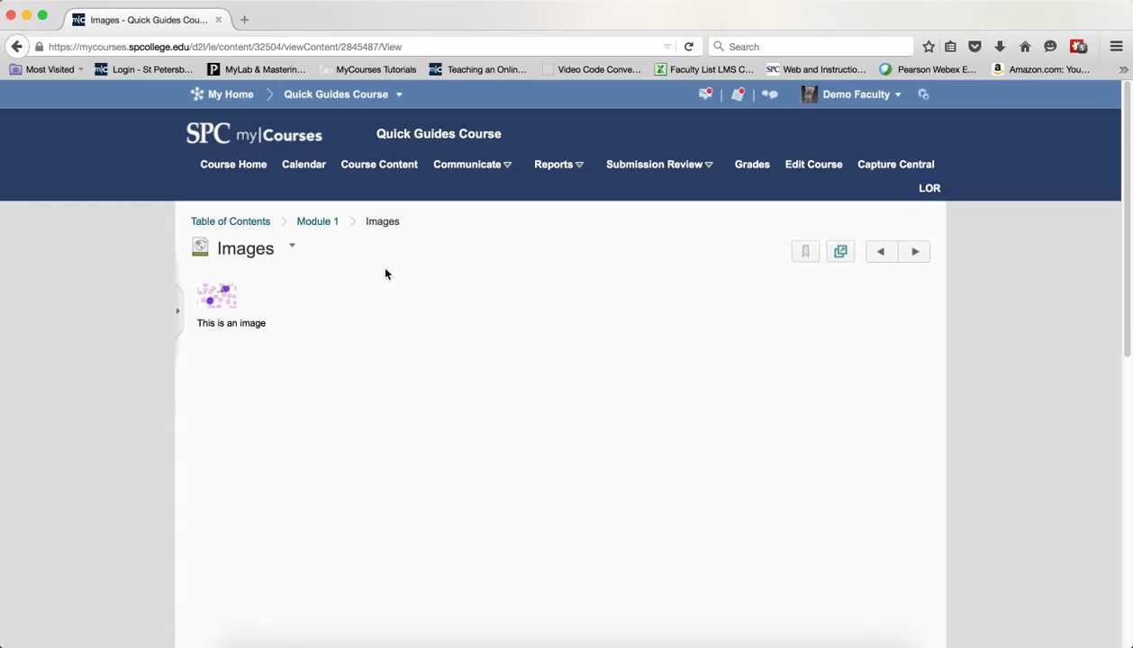
pyautogui.moveTo(291, 436)
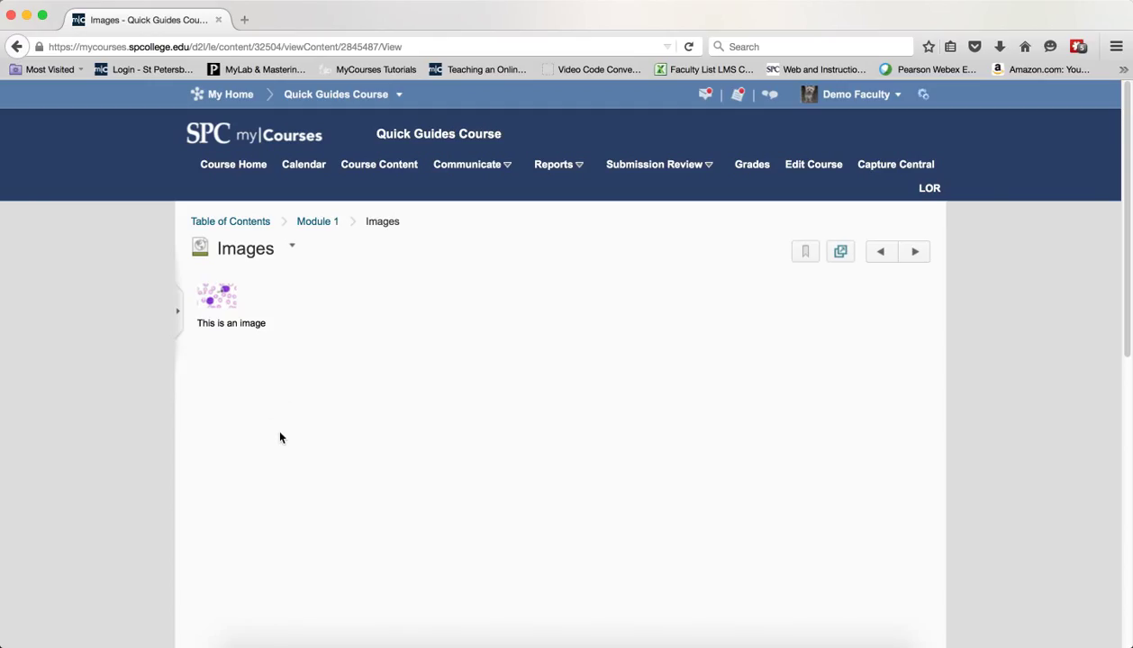
pyautogui.click(216, 296)
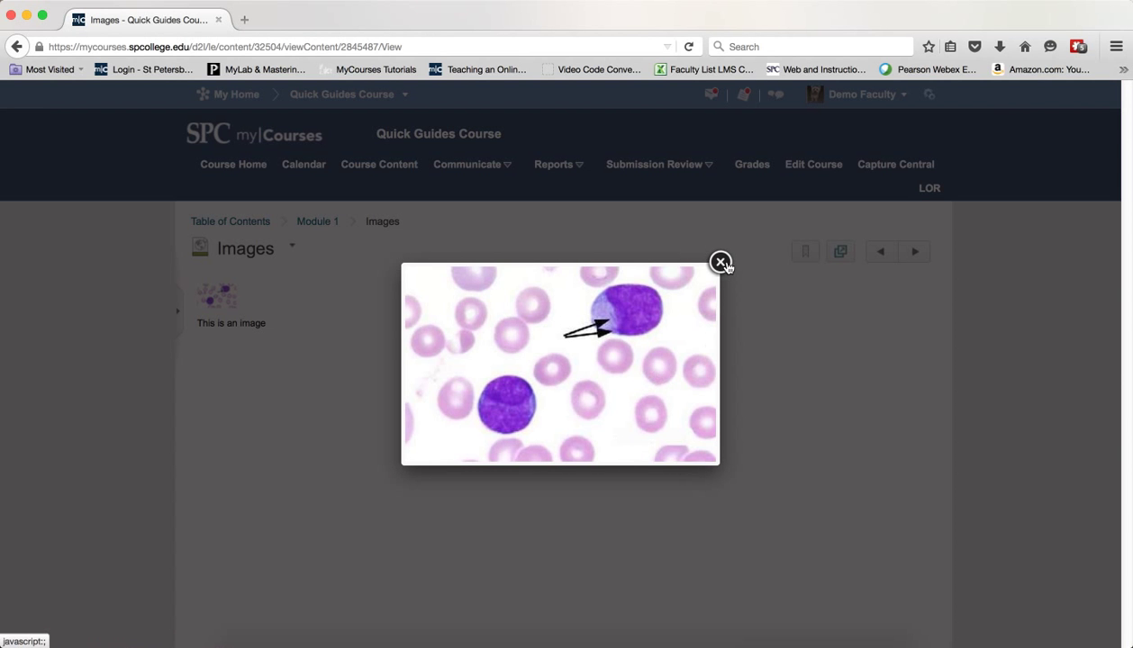
pyautogui.click(720, 262)
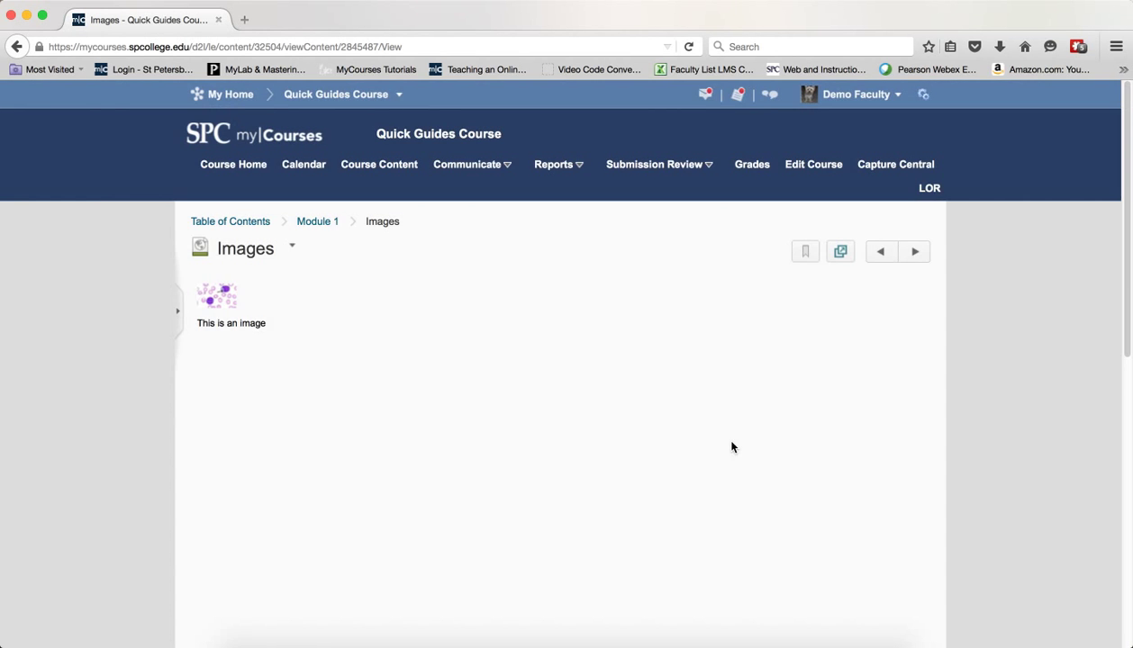